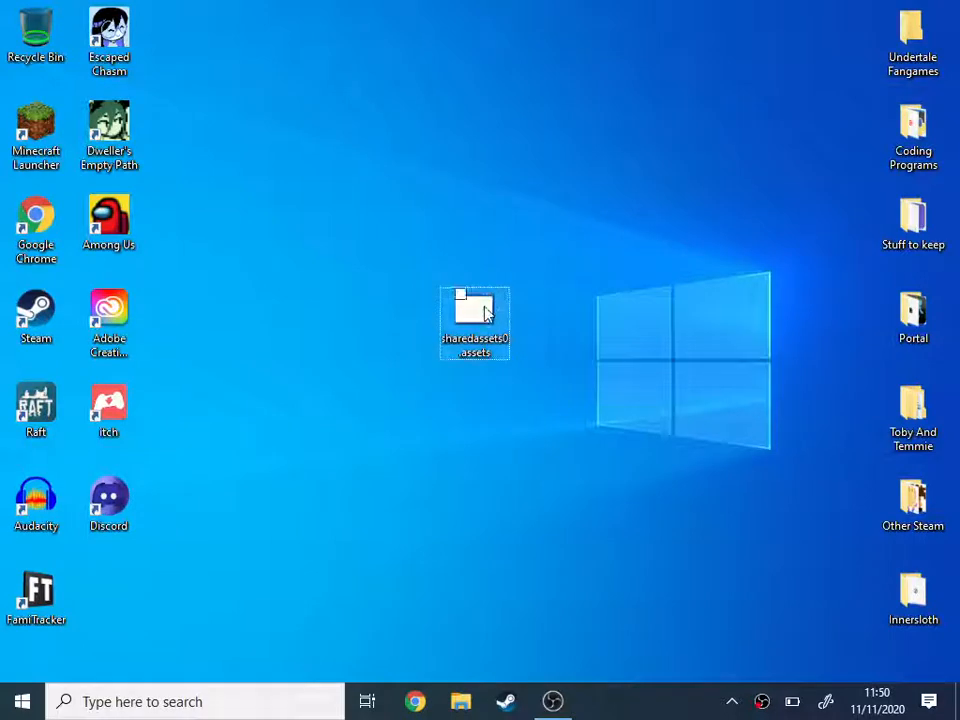
mouse_move(470, 330)
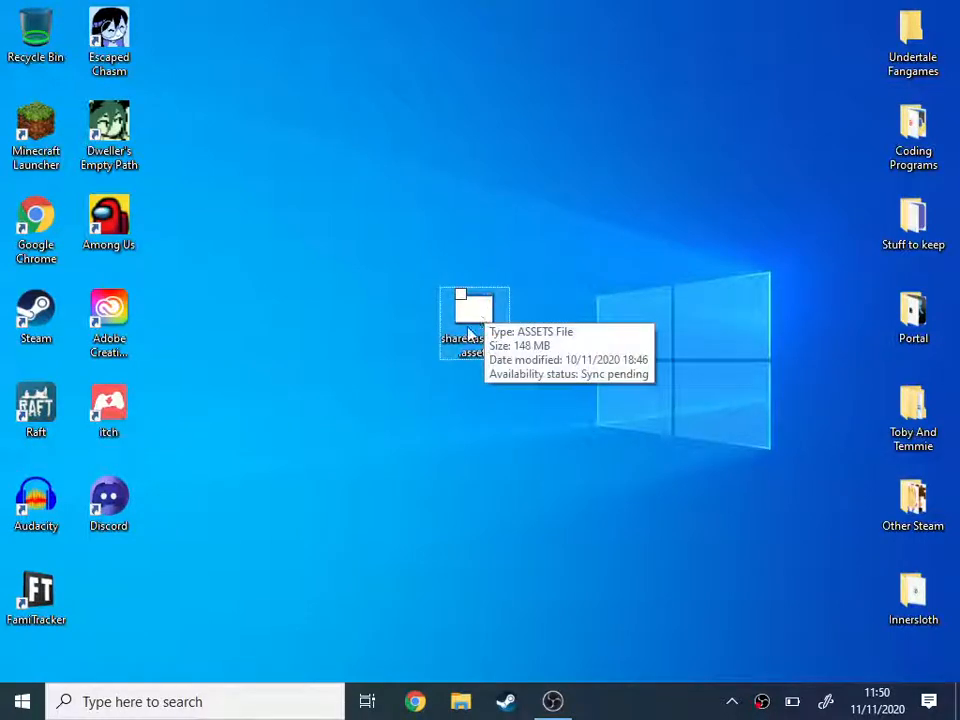
mouse_move(378, 412)
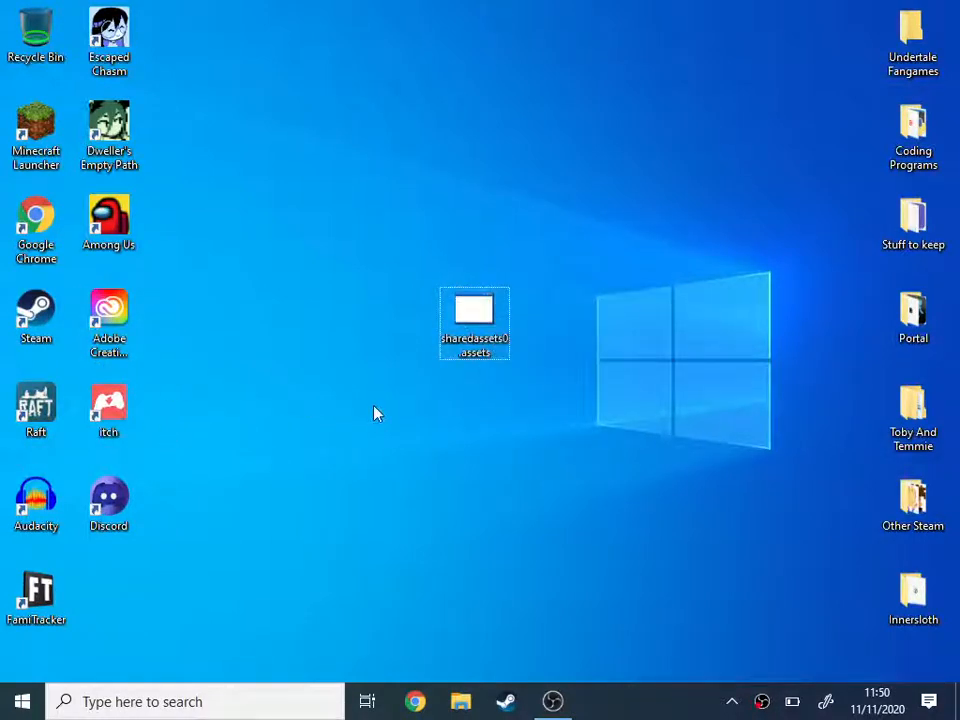
mouse_move(476, 504)
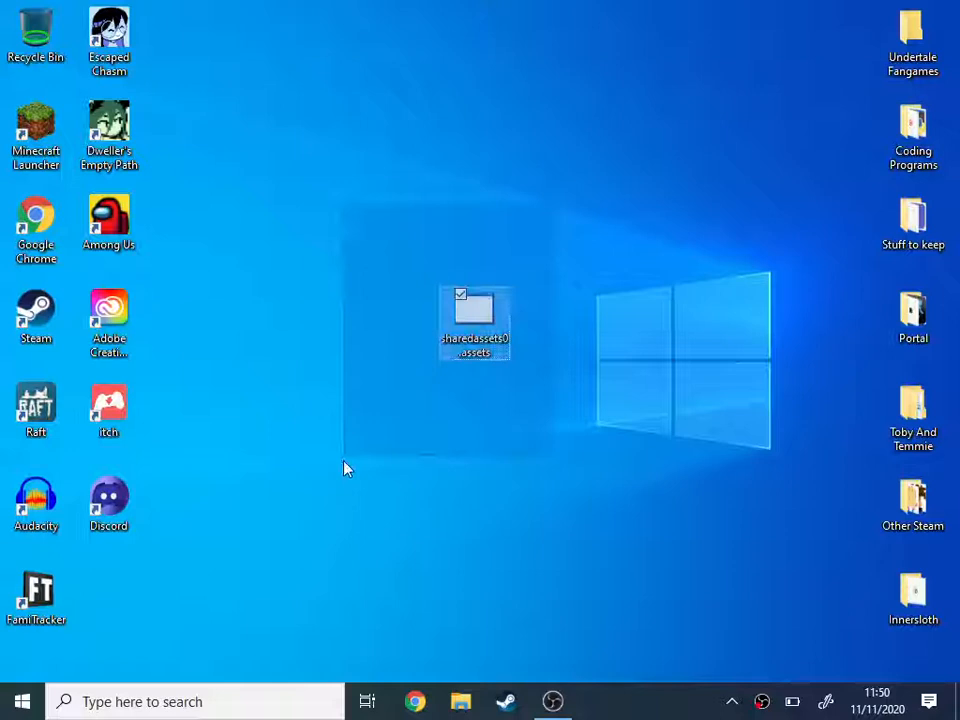
- From the Among Us page, use Manage > Browse local files to locate the game folder, then close Steam
click(348, 504)
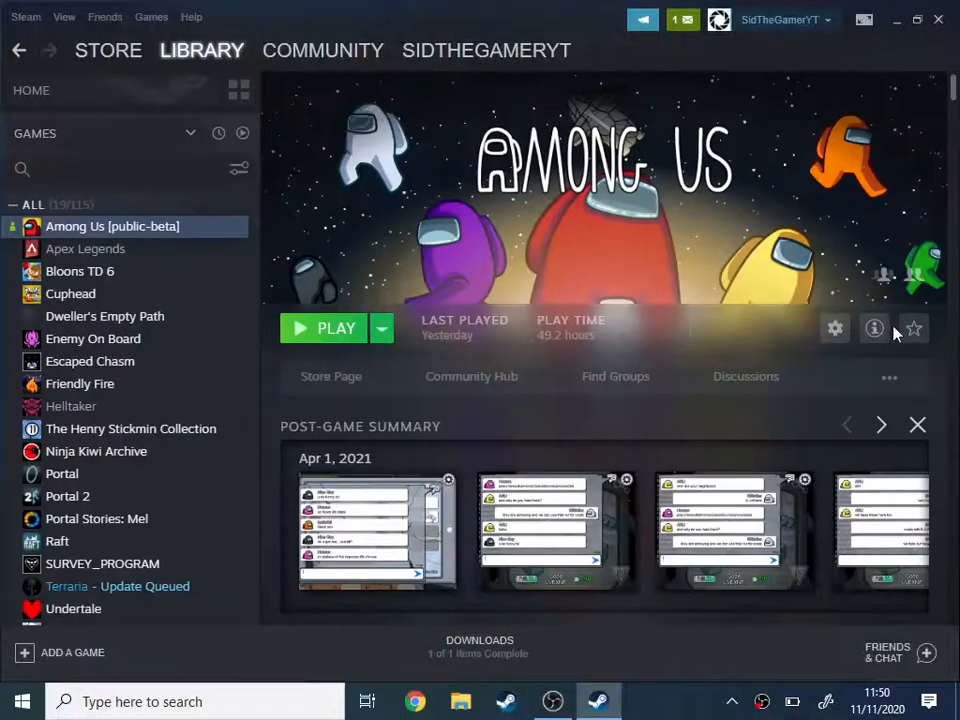
click(834, 328)
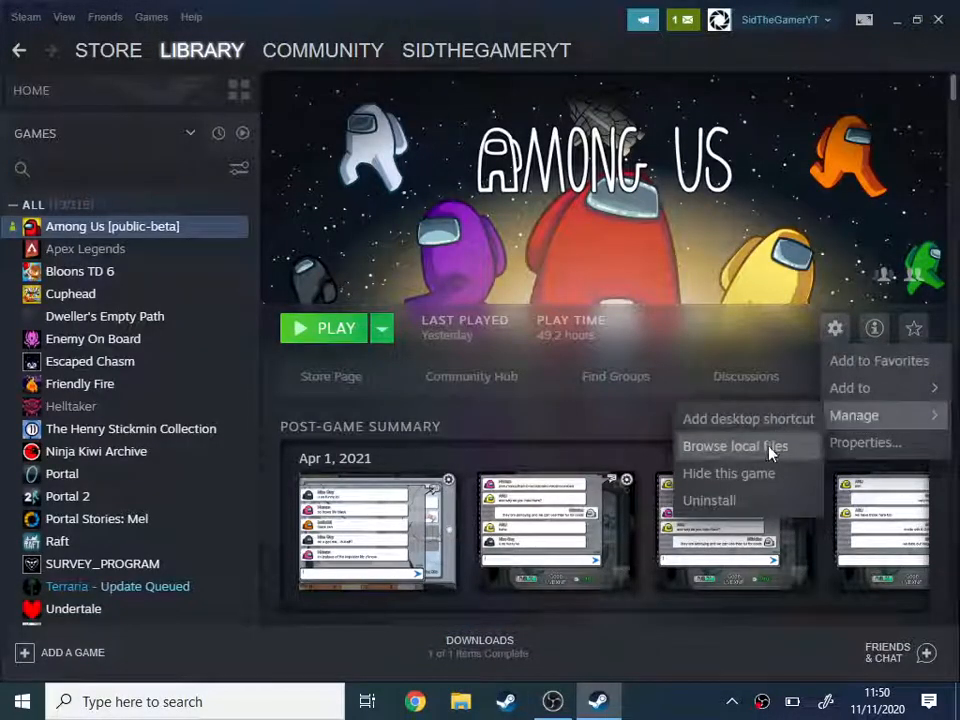
click(734, 446)
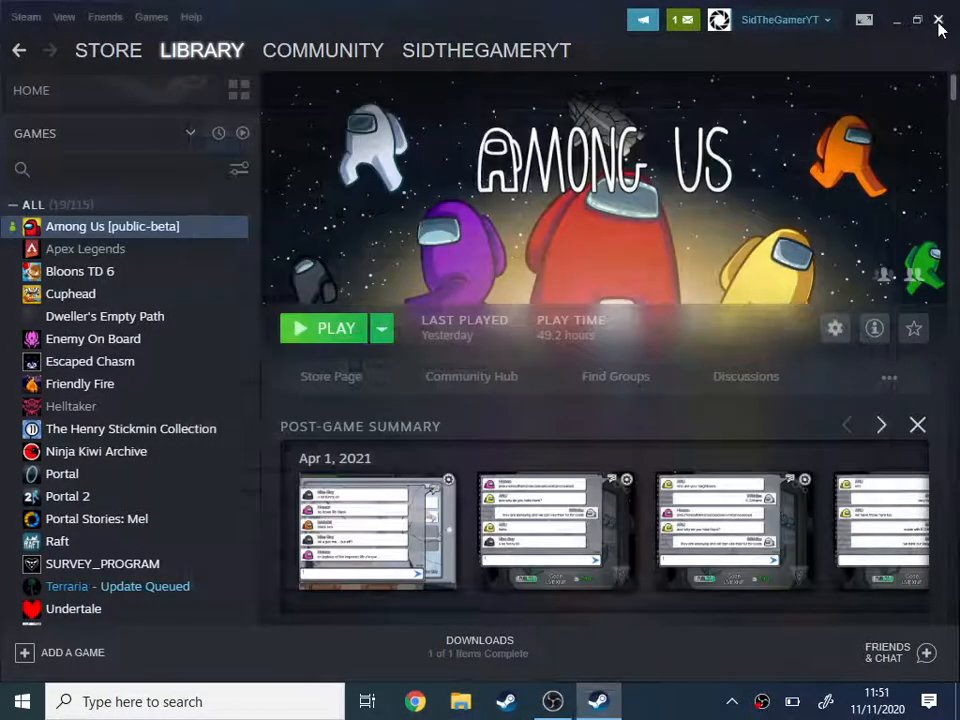
click(936, 20)
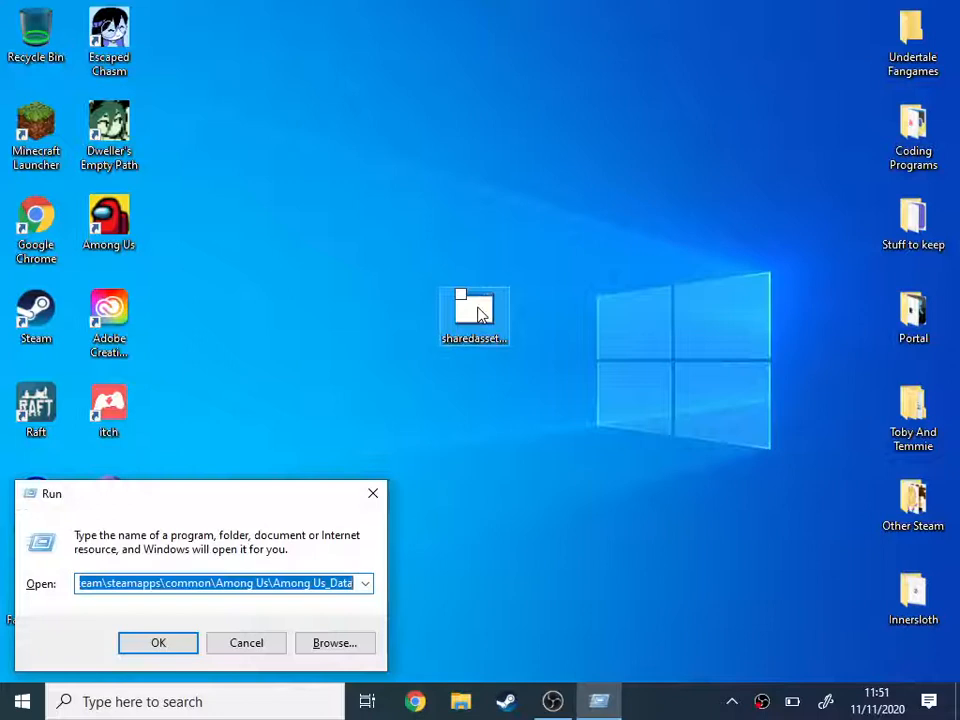
- Review the Among_Us_Data path under steamapps\common in the Run dialog
click(156, 584)
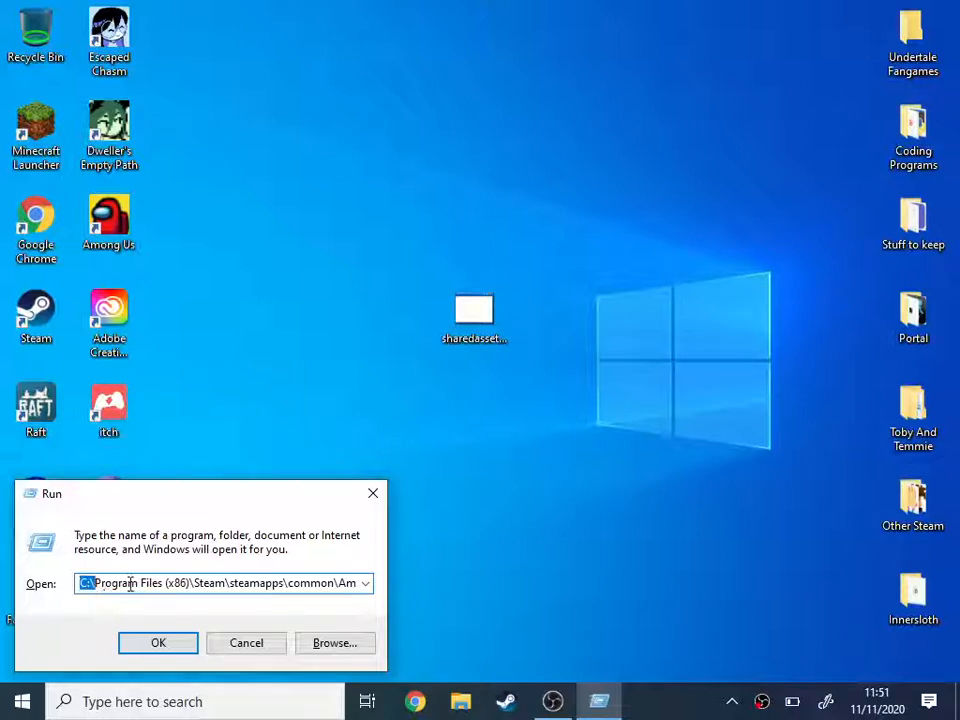
click(144, 584)
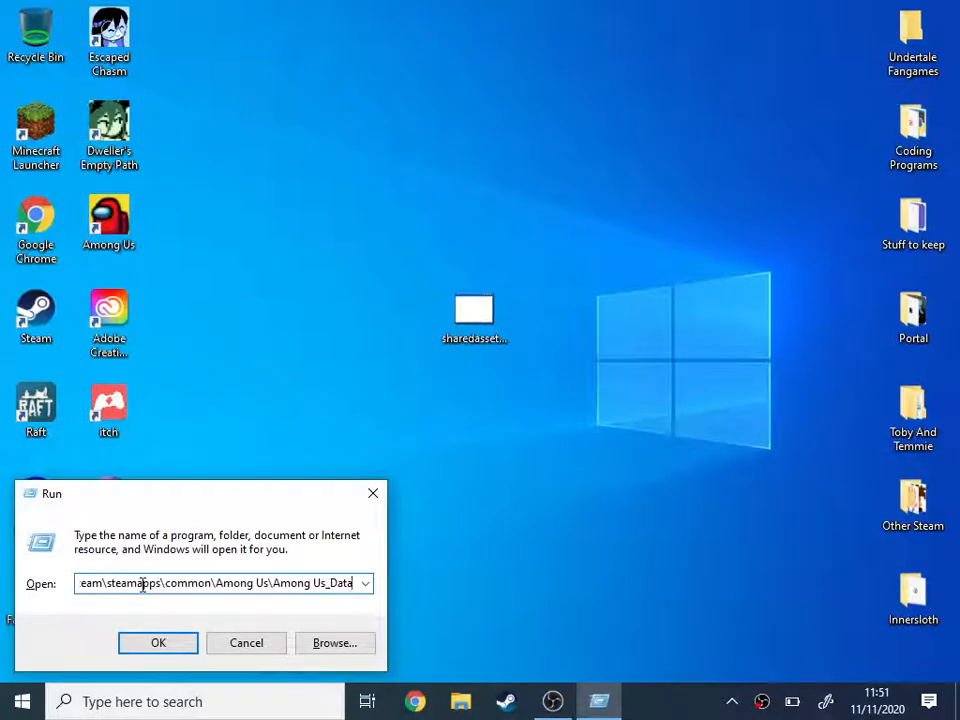
click(158, 642)
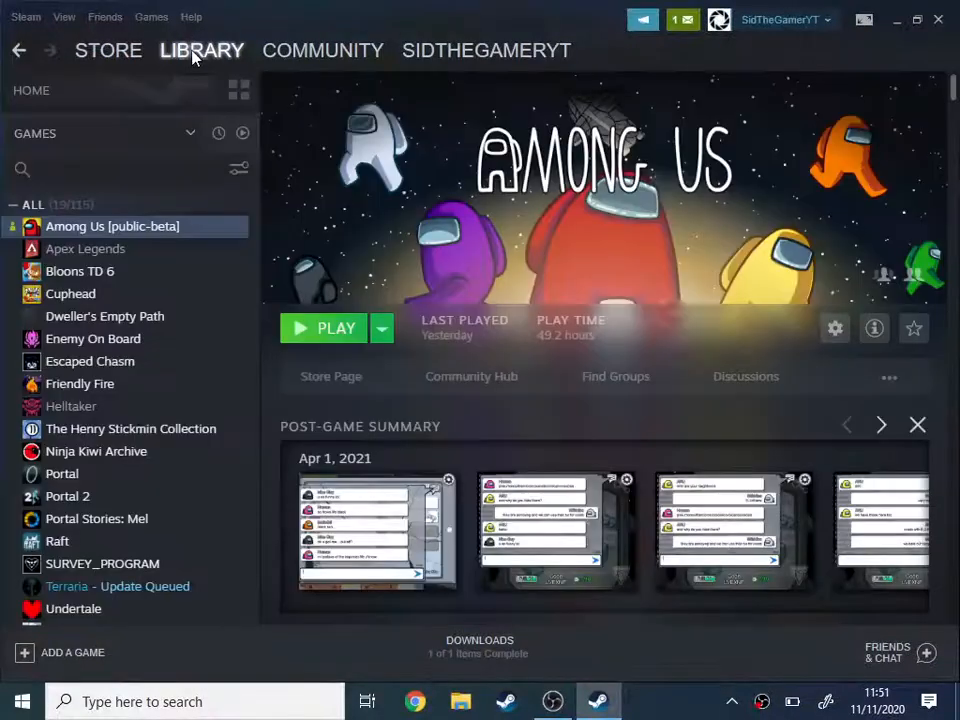
- In Among Us Properties > Local Files, point to Verify Integrity of Game Files
click(834, 328)
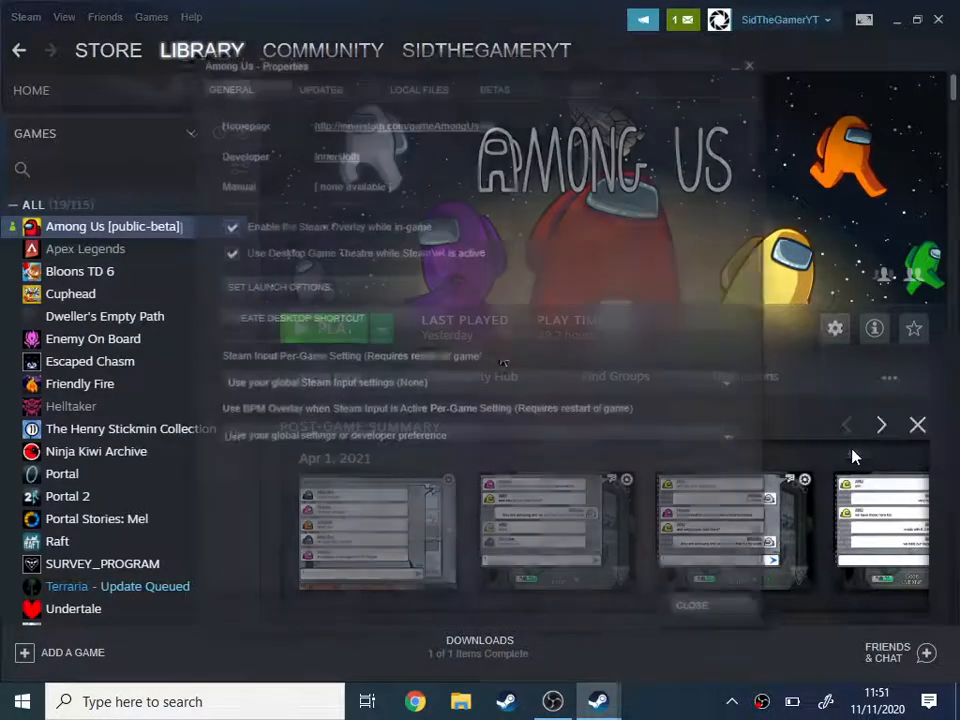
click(418, 84)
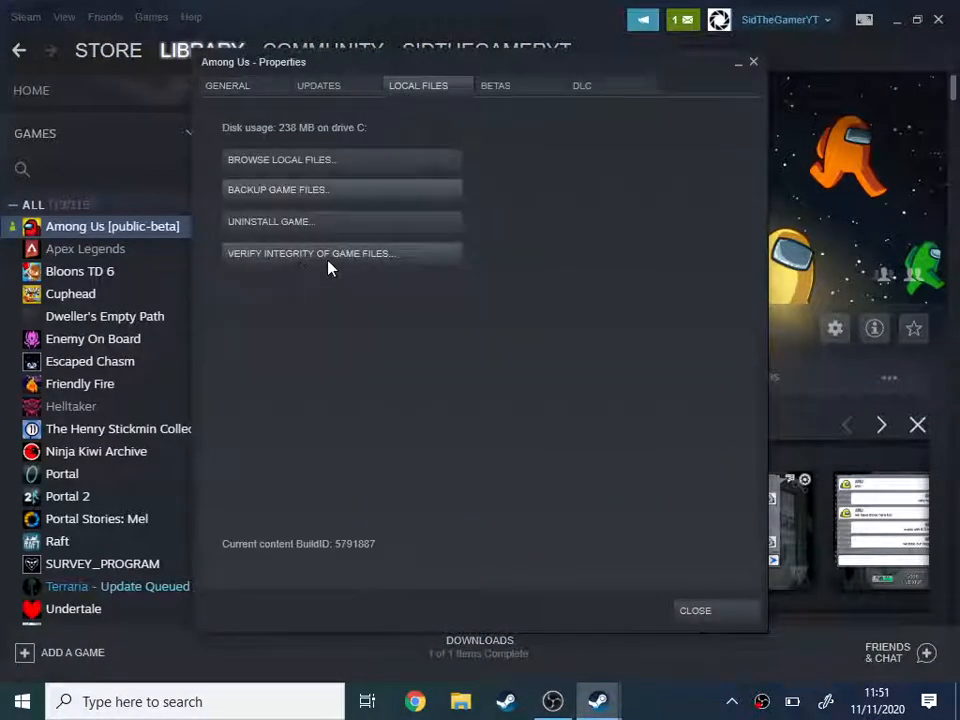
click(696, 610)
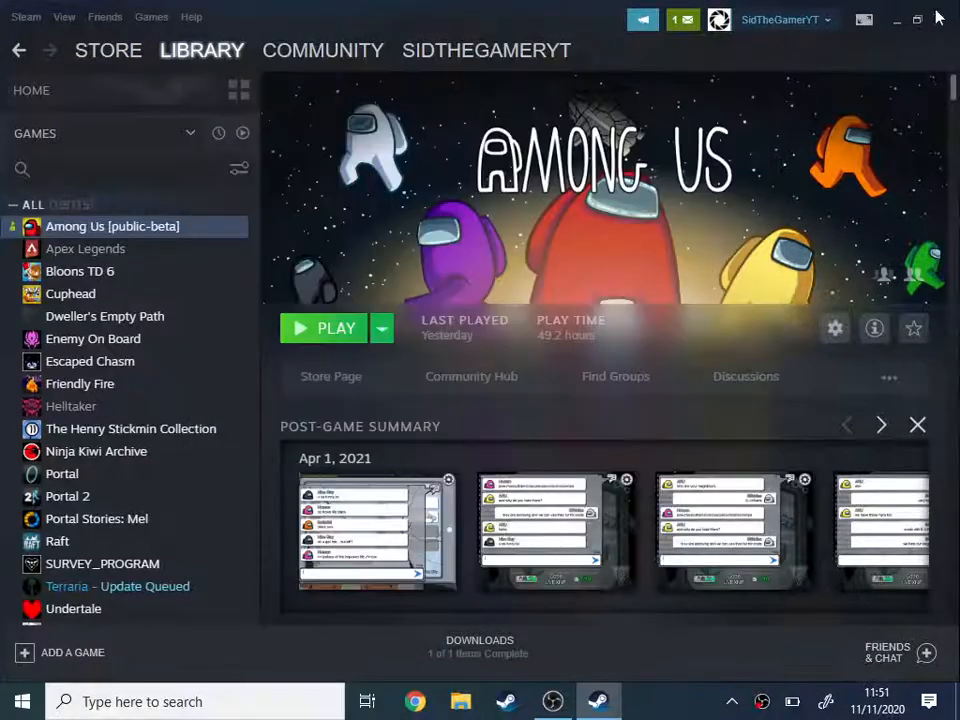
- Close Steam, returning to the desktop with the sharedassets file gone
click(896, 20)
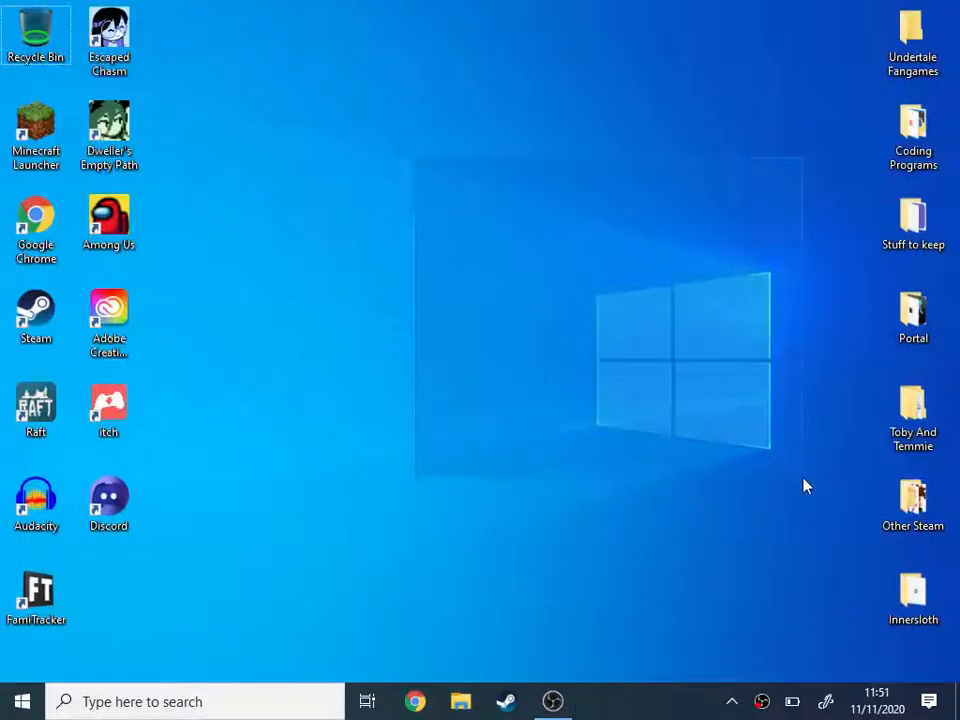
mouse_move(836, 558)
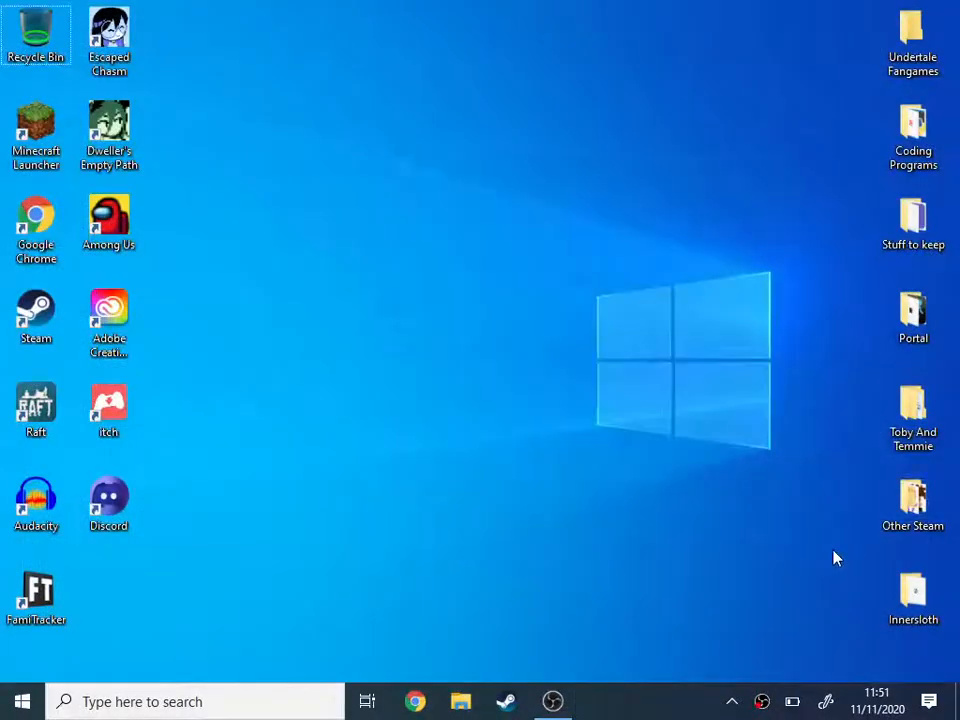
mouse_move(810, 564)
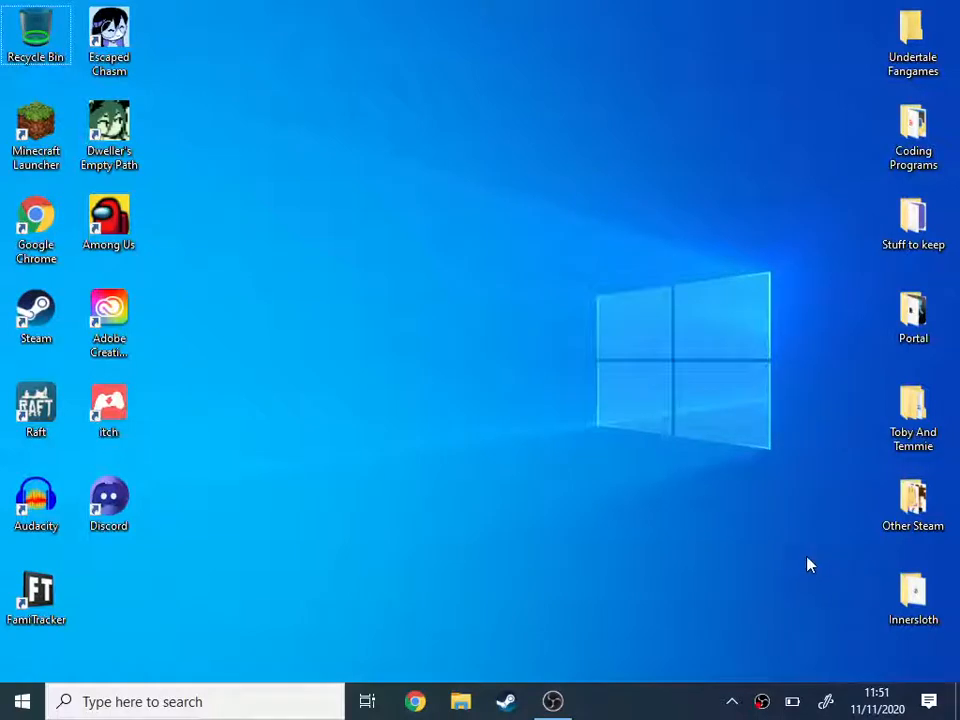
mouse_move(728, 582)
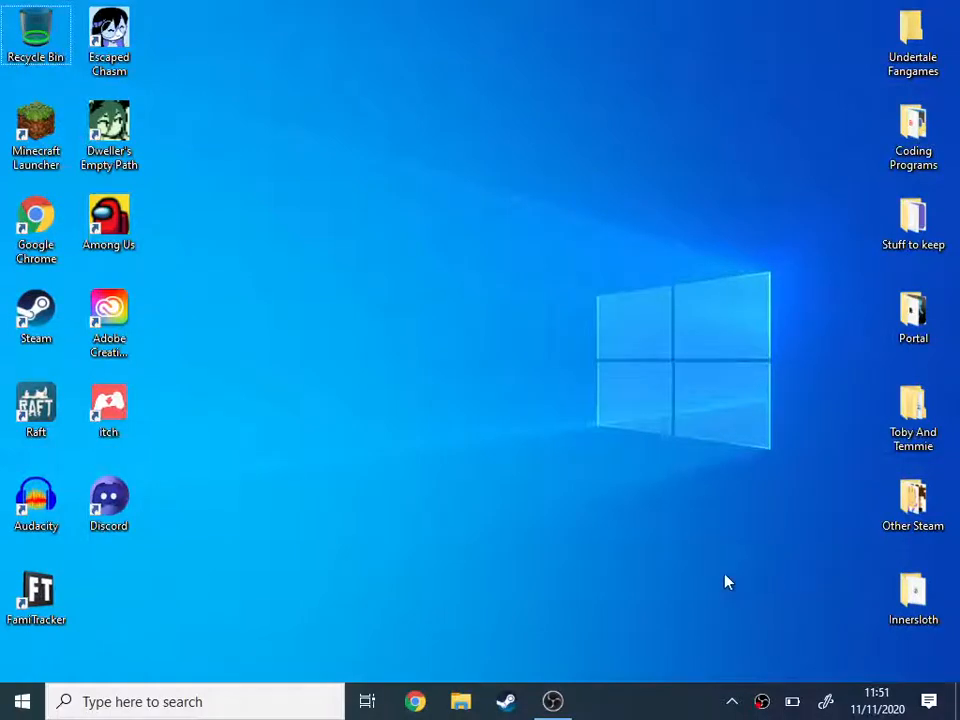
mouse_move(600, 682)
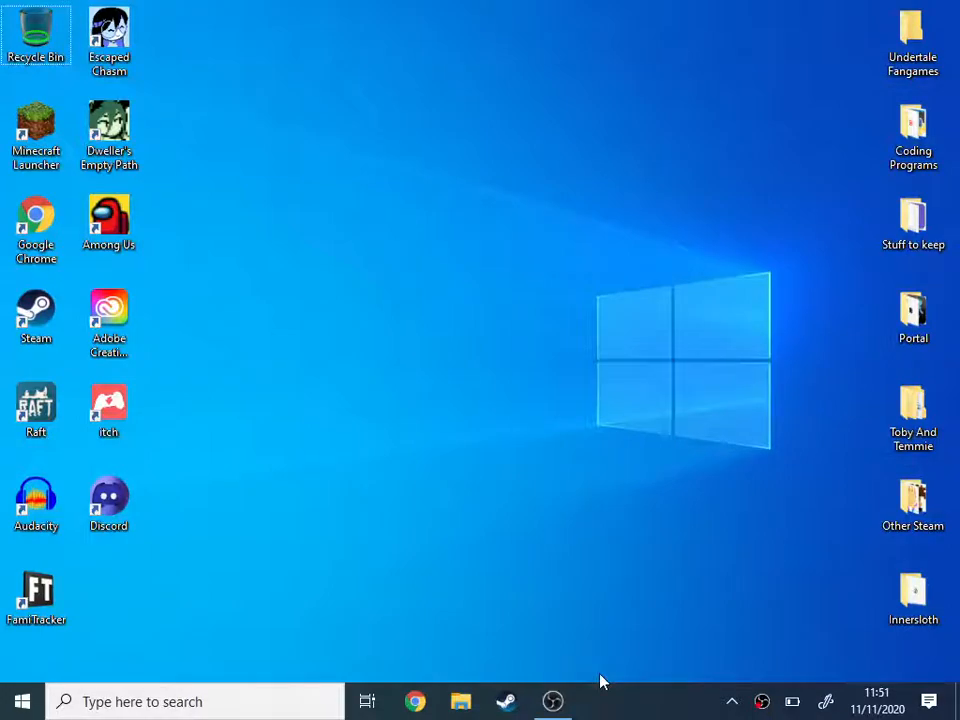